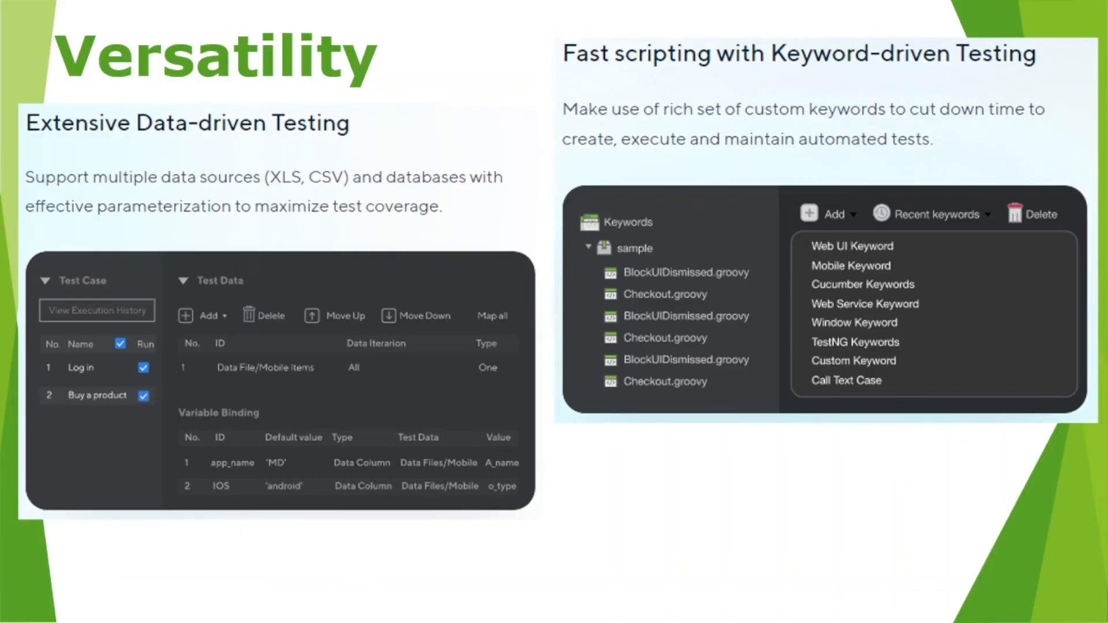
{"action": "left_click", "coordinate": [533, 511]}
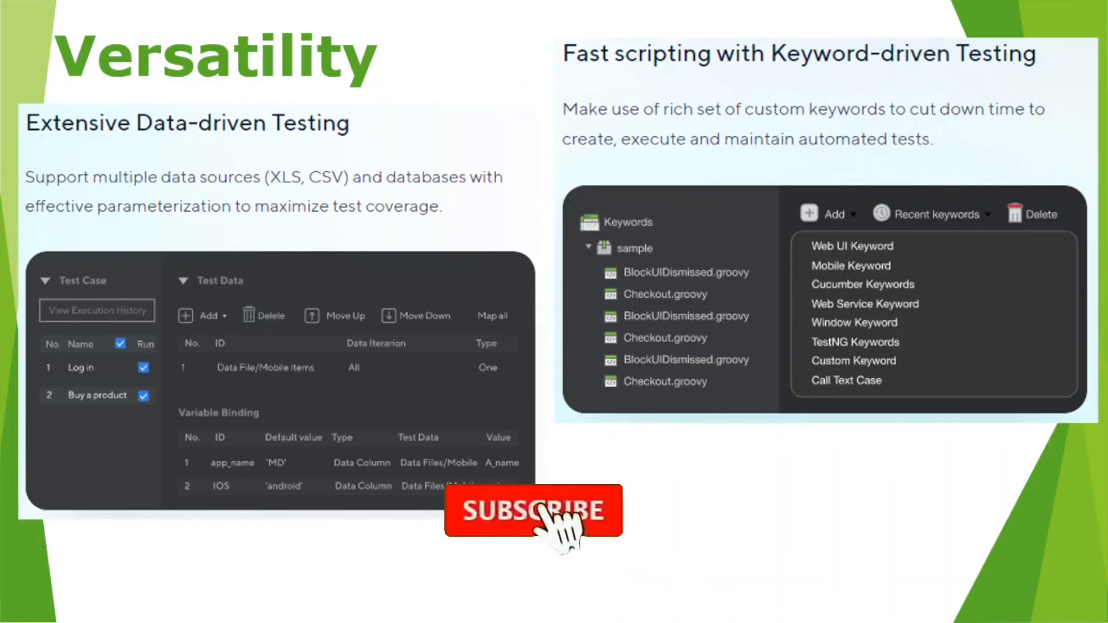
{"action": "left_click", "coordinate": [533, 512]}
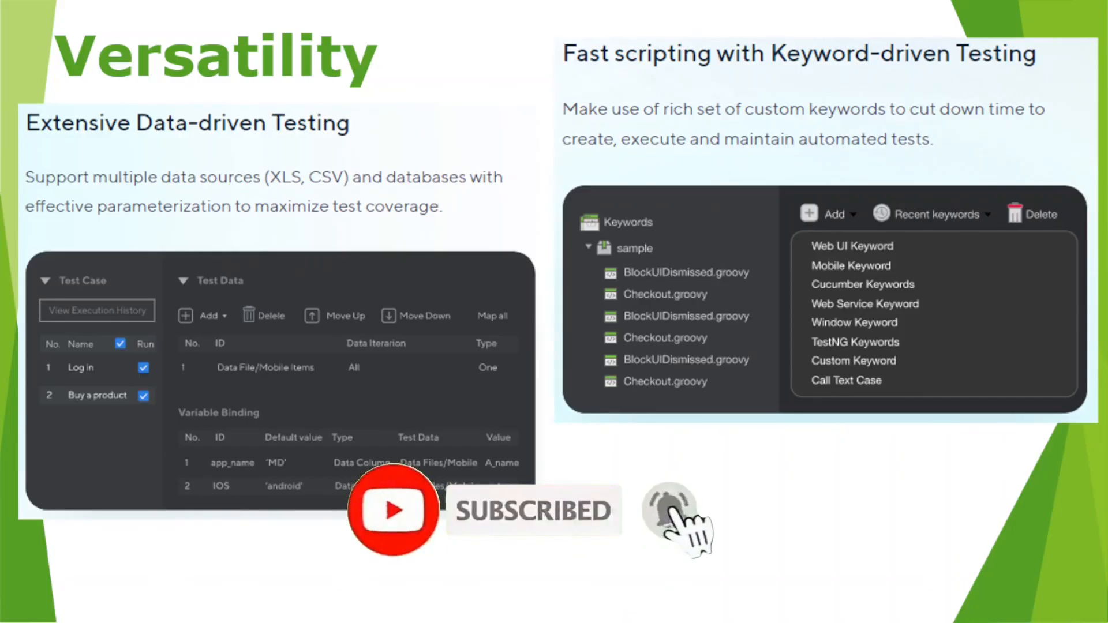